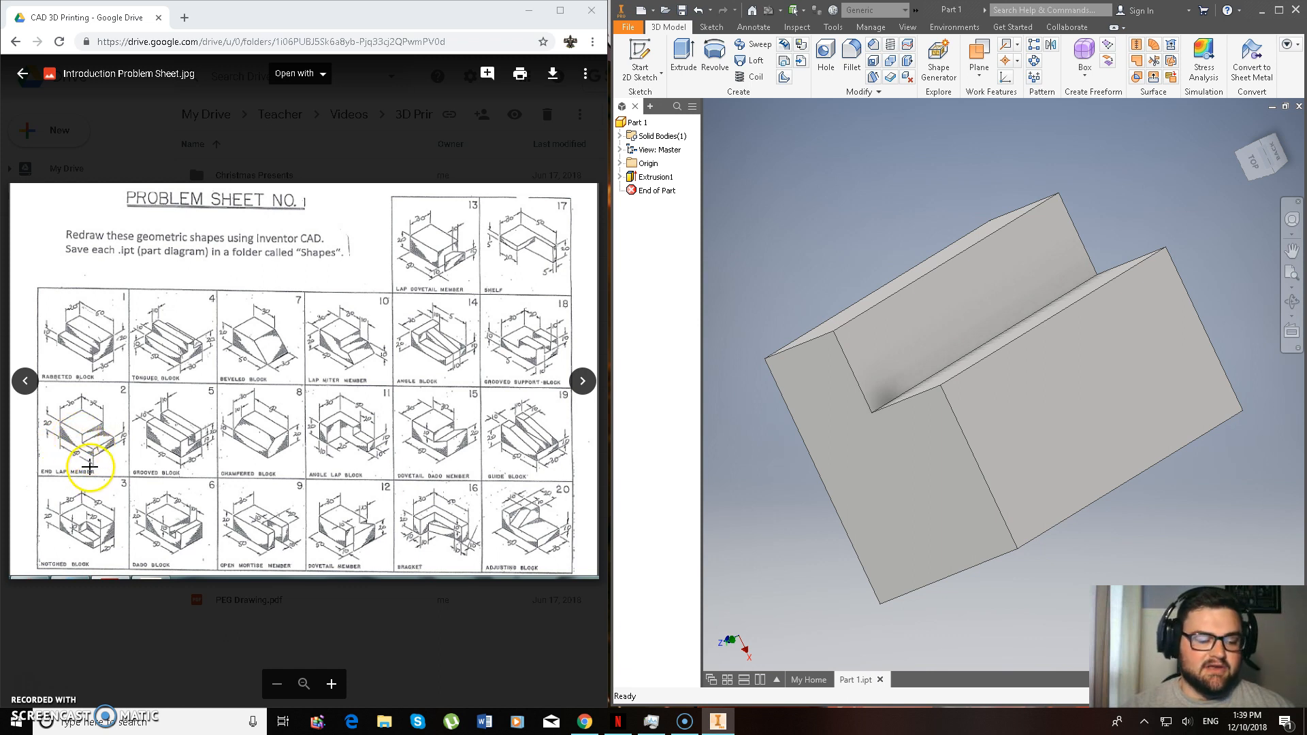
pyautogui.moveTo(61, 416)
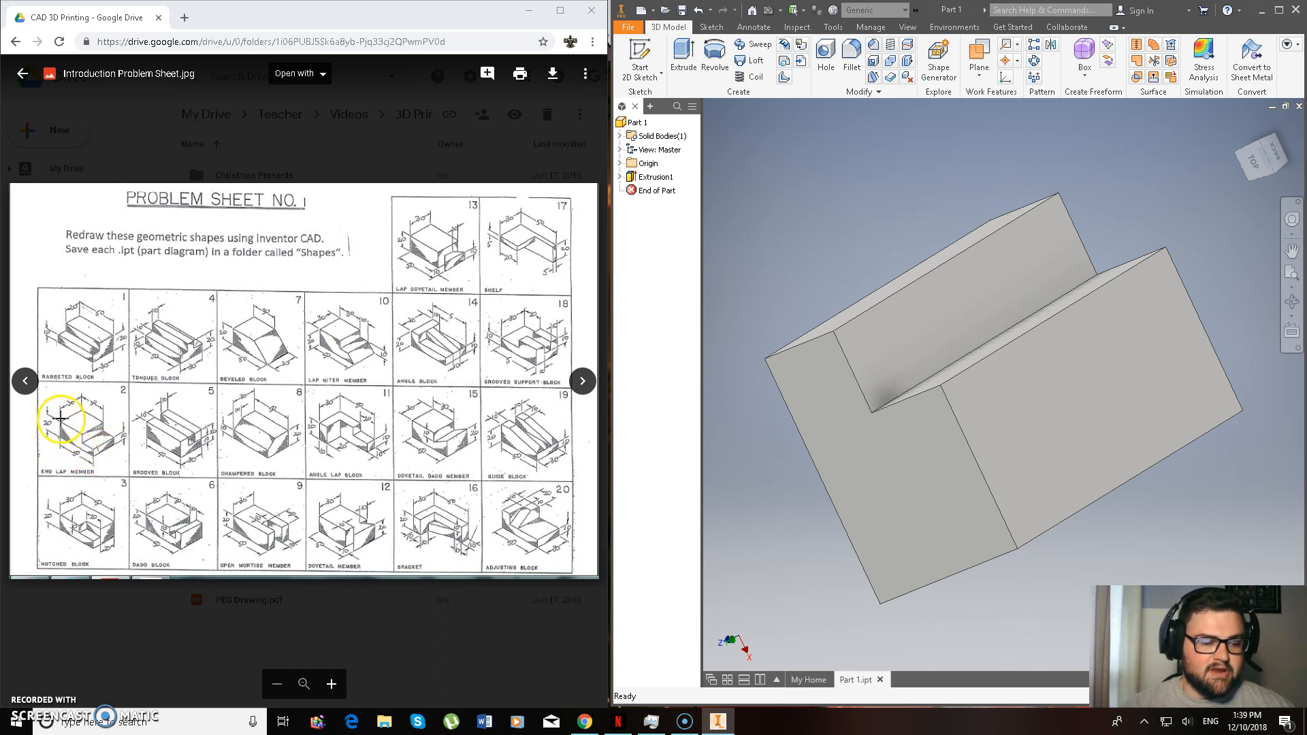
pyautogui.moveTo(75, 417)
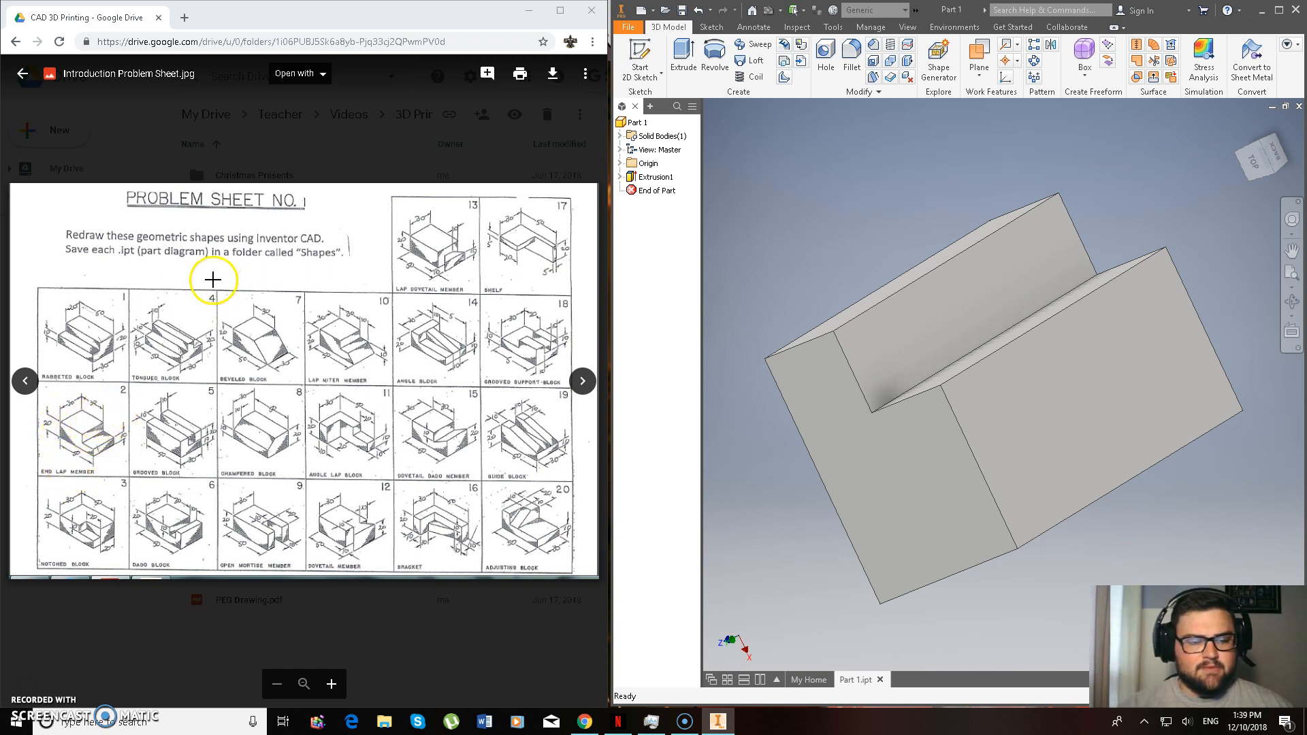
pyautogui.moveTo(117, 403)
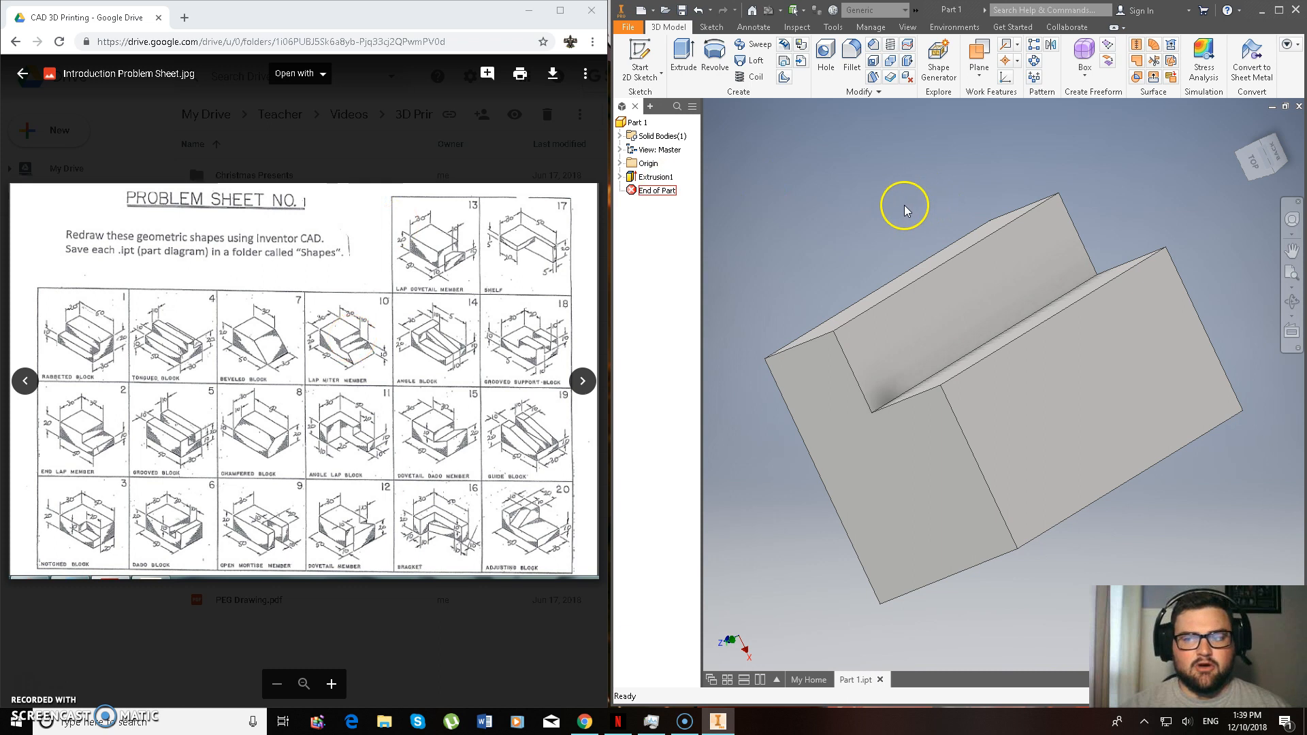
pyautogui.moveTo(1276, 13)
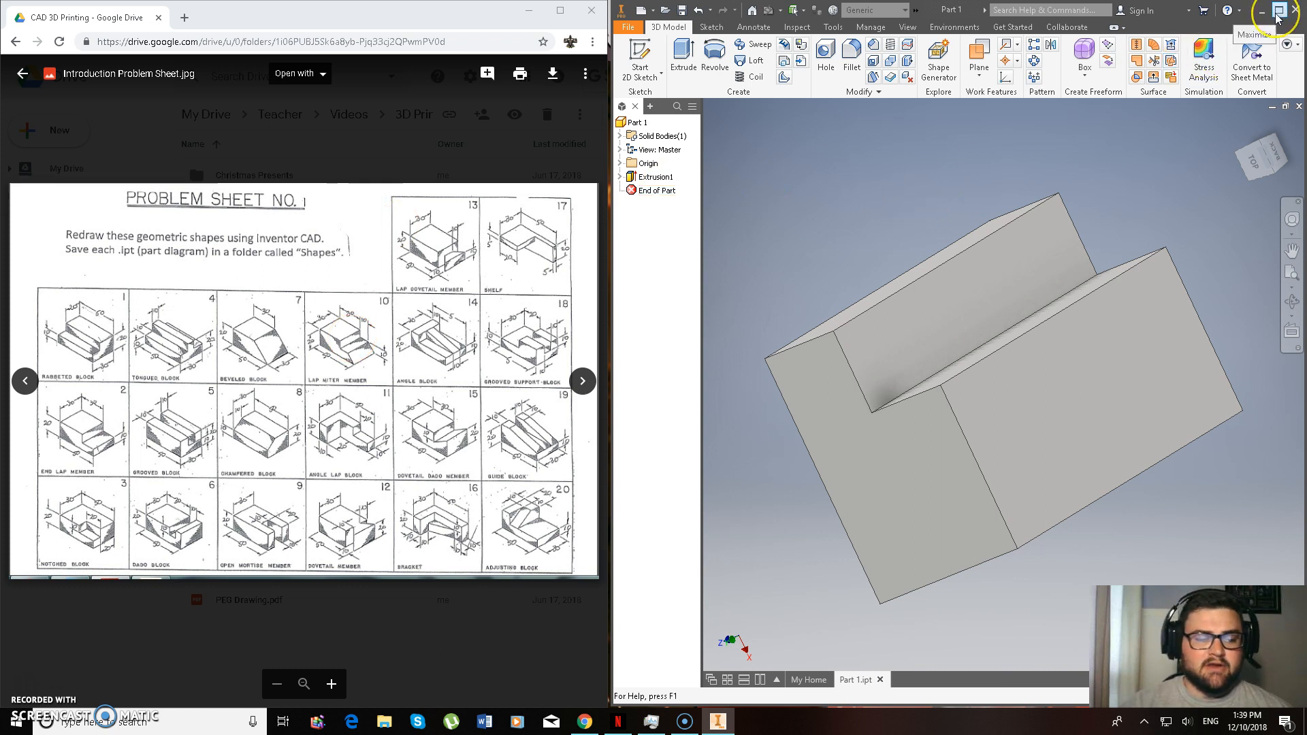
# Maximize Inventor and choose the metric Standard (mm).ipt part template for a new file
pyautogui.click(1275, 18)
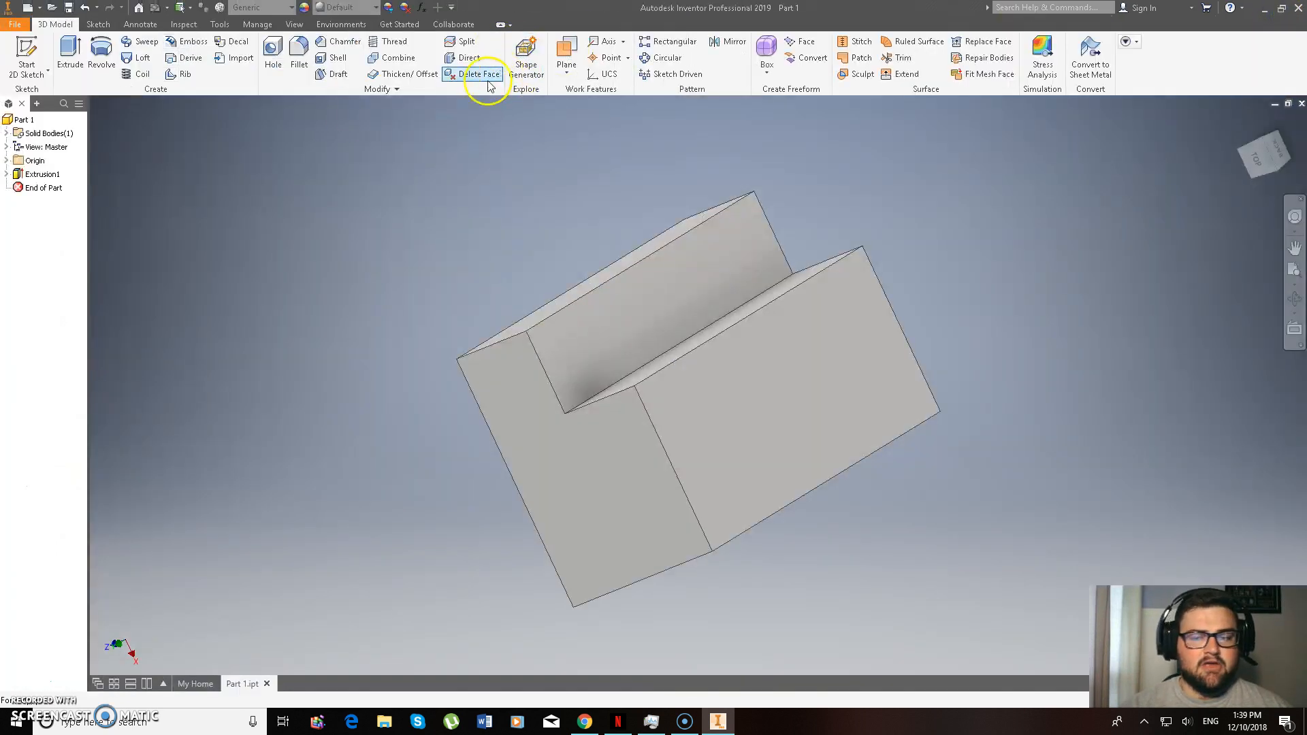
pyautogui.click(27, 8)
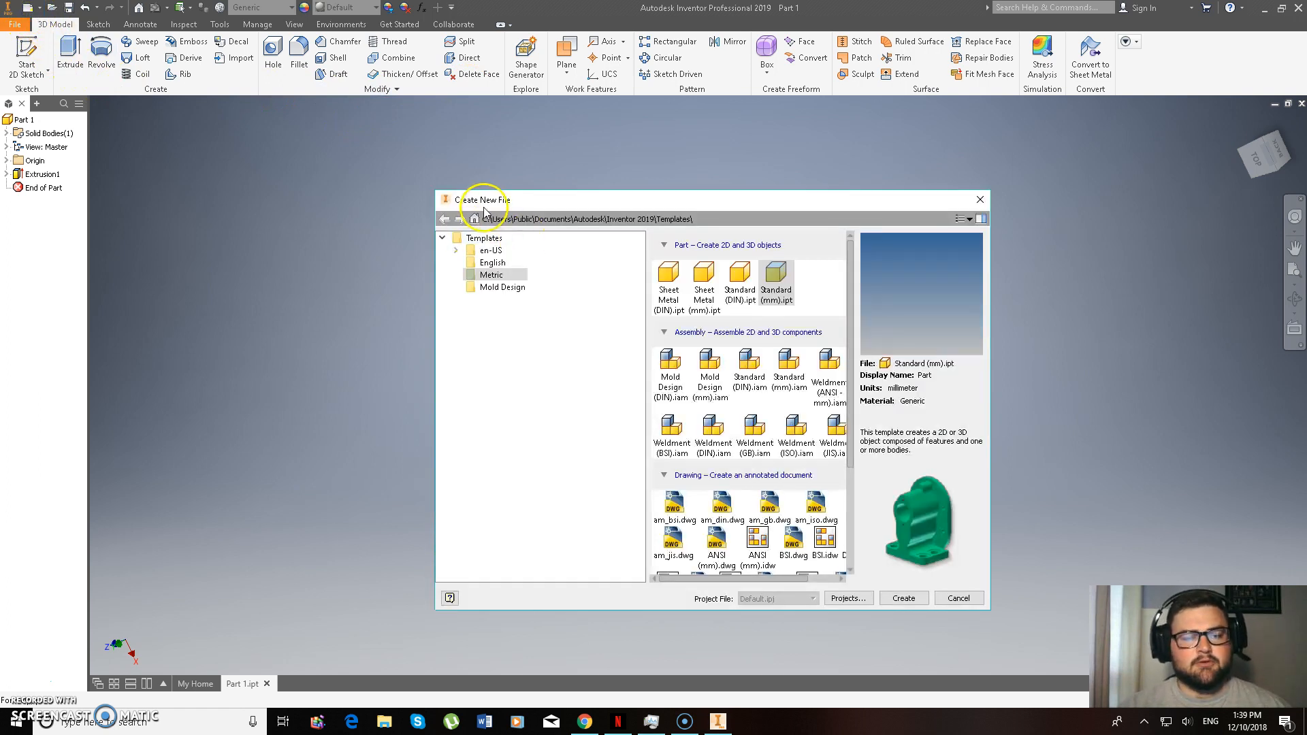
pyautogui.click(492, 275)
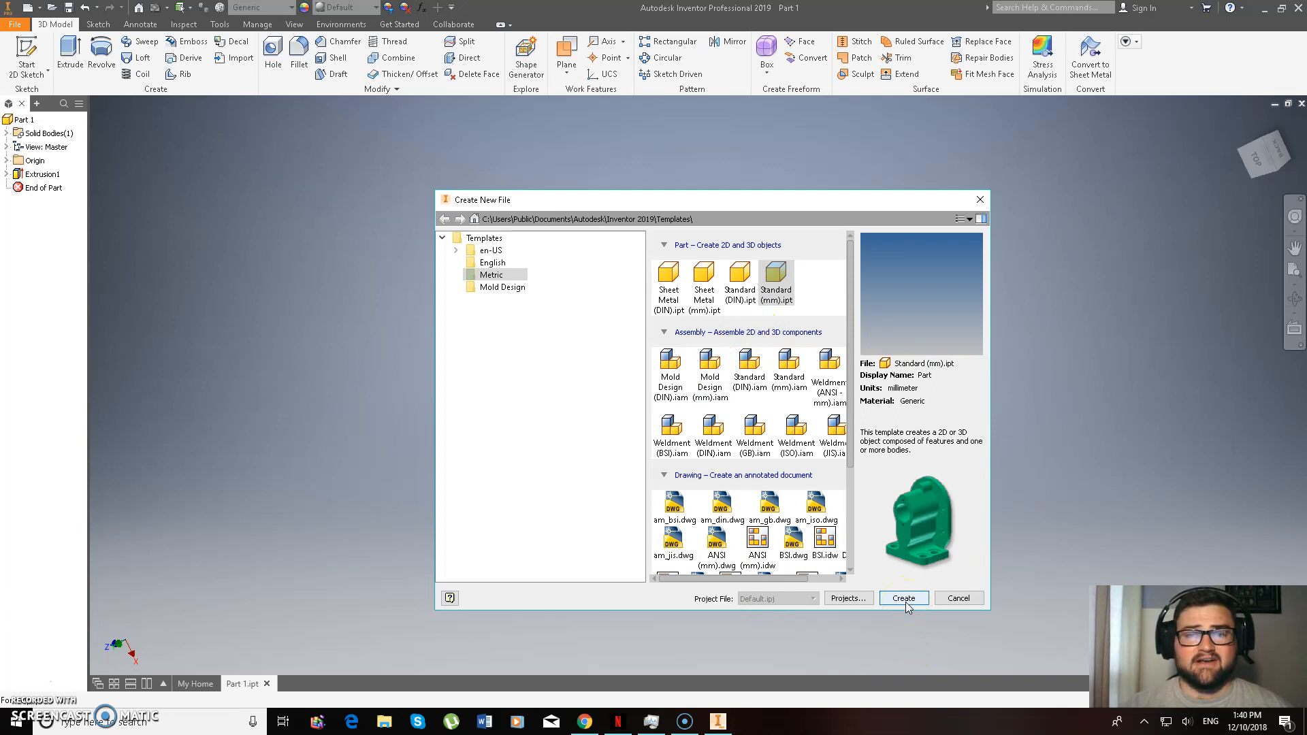
# Create the new metric part and begin Sketch1 on the XZ plane
pyautogui.click(903, 597)
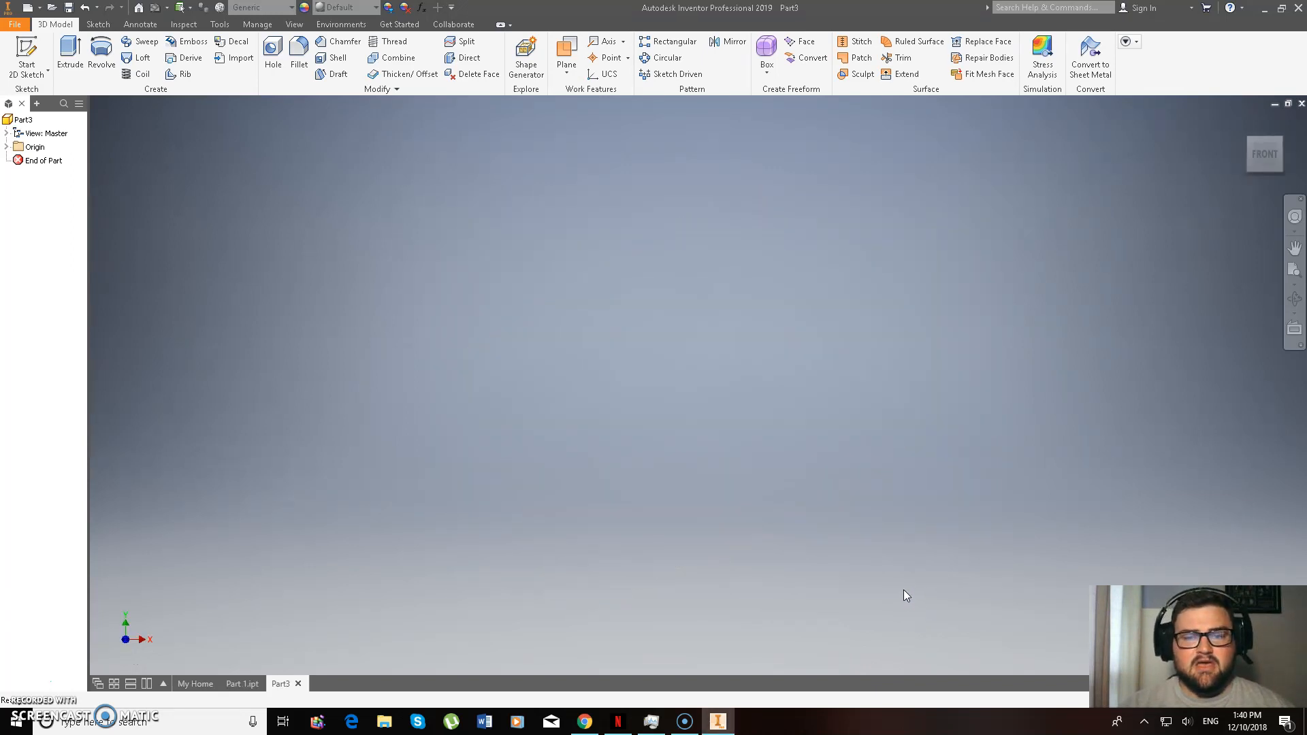
pyautogui.click(25, 48)
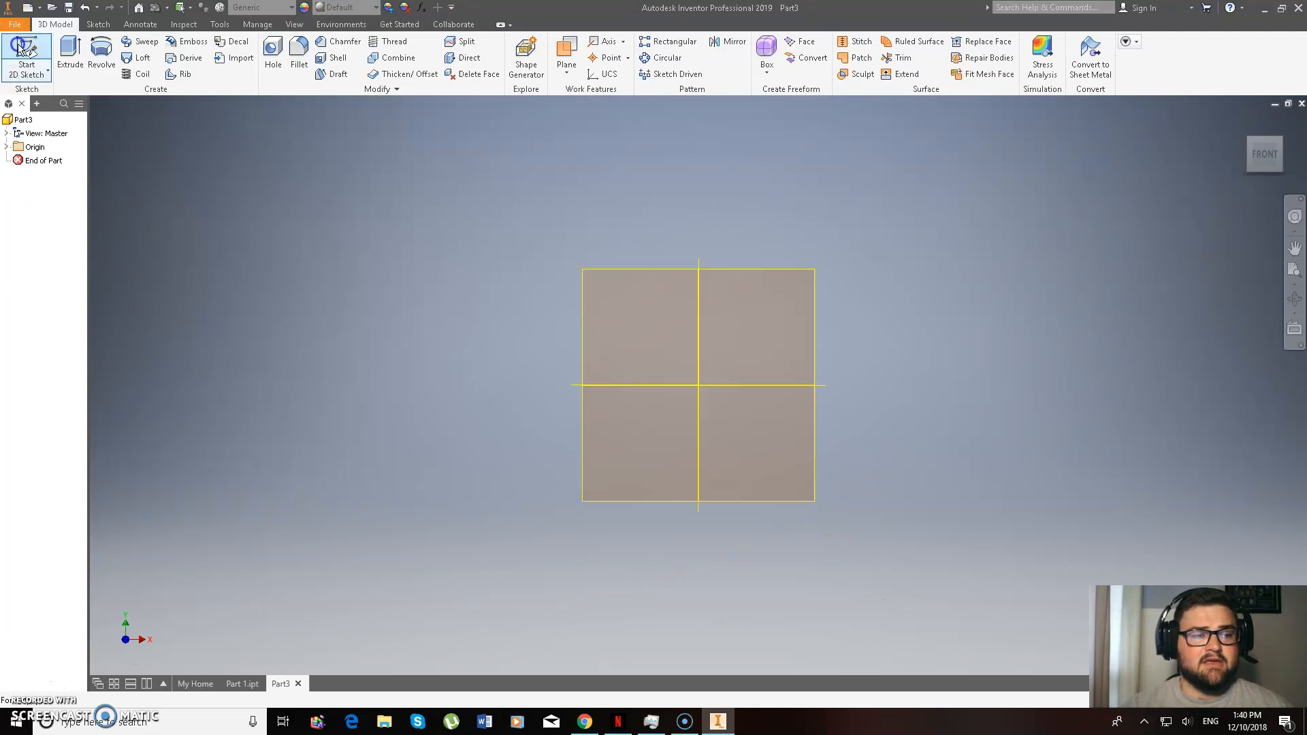
pyautogui.click(26, 51)
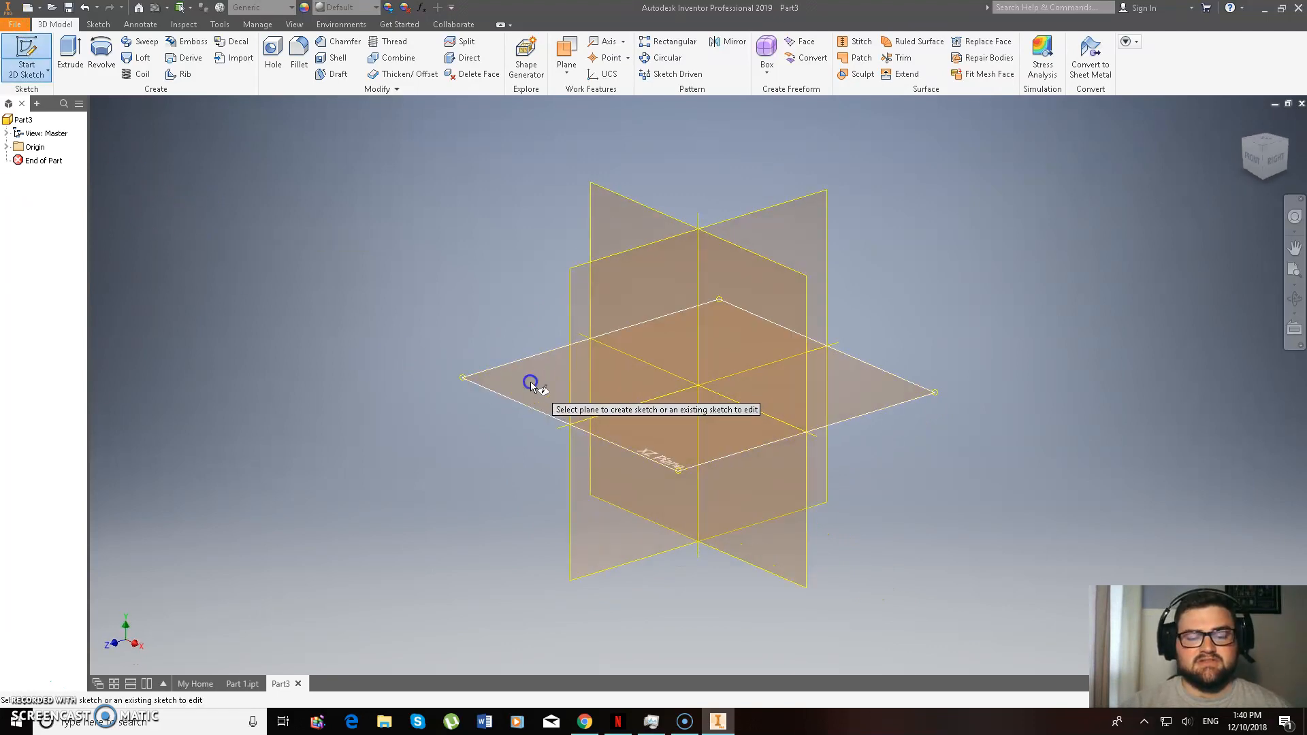
pyautogui.click(531, 381)
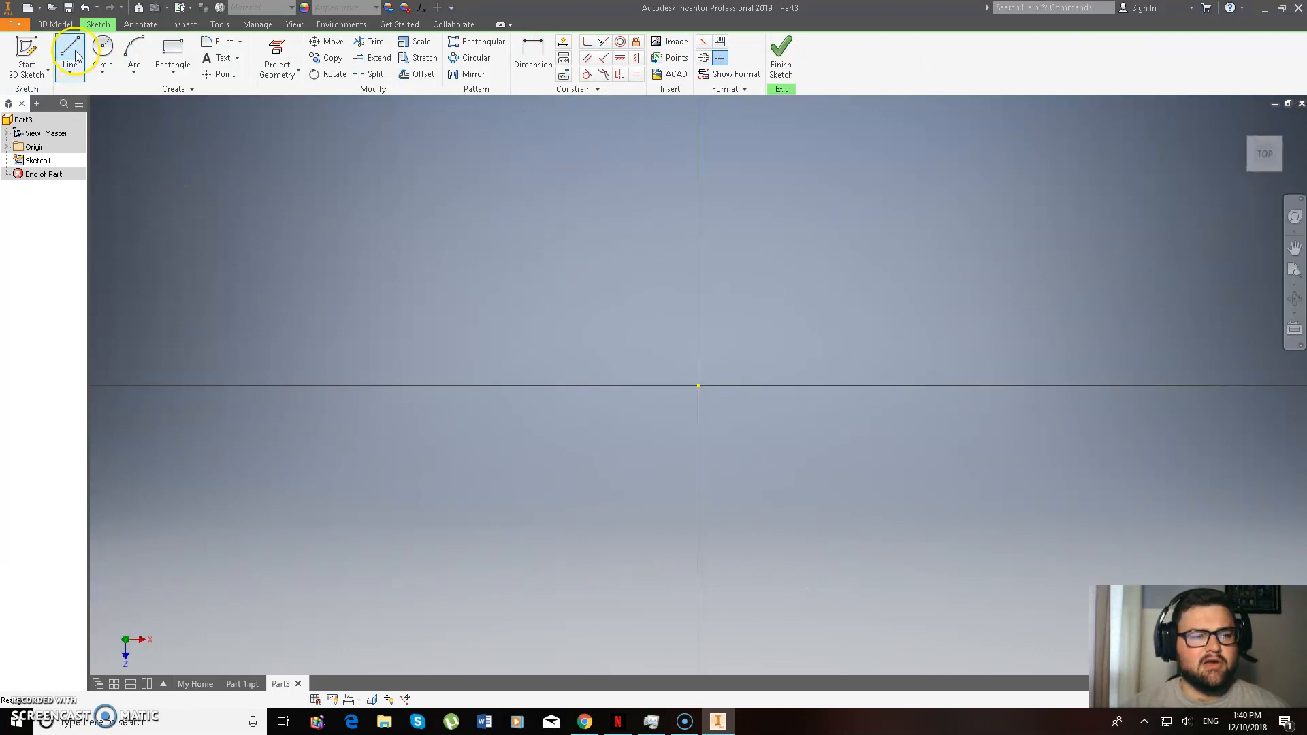
# Draw the closed stepped profile with 50 mm base, 20 mm height and 30 mm upper step
pyautogui.click(69, 57)
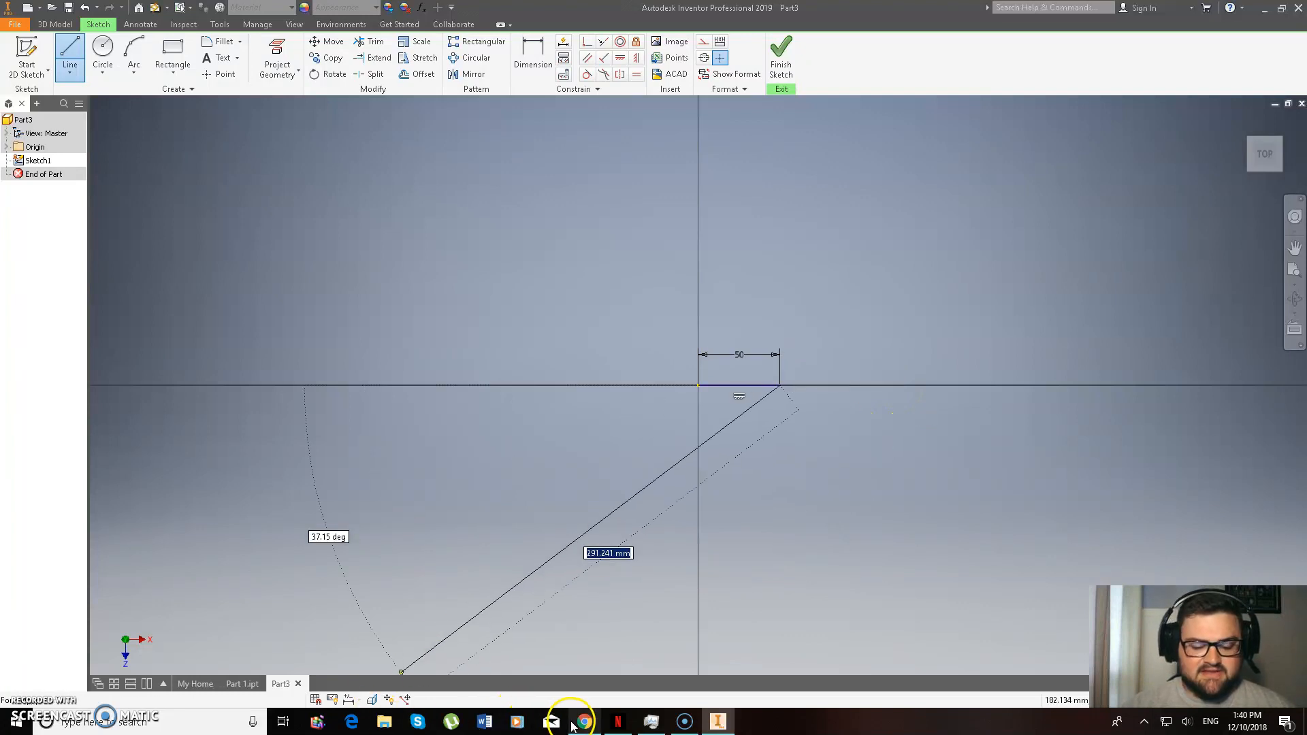
pyautogui.click(585, 722)
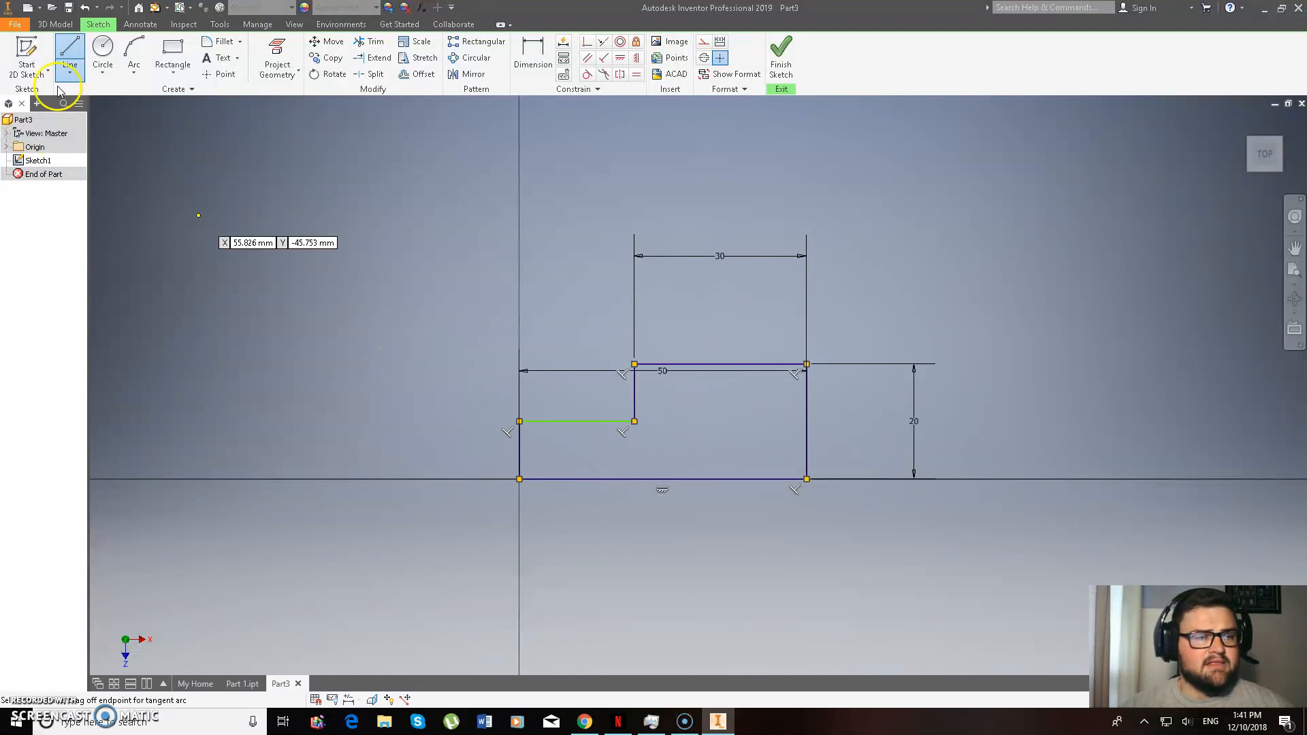
pyautogui.click(55, 25)
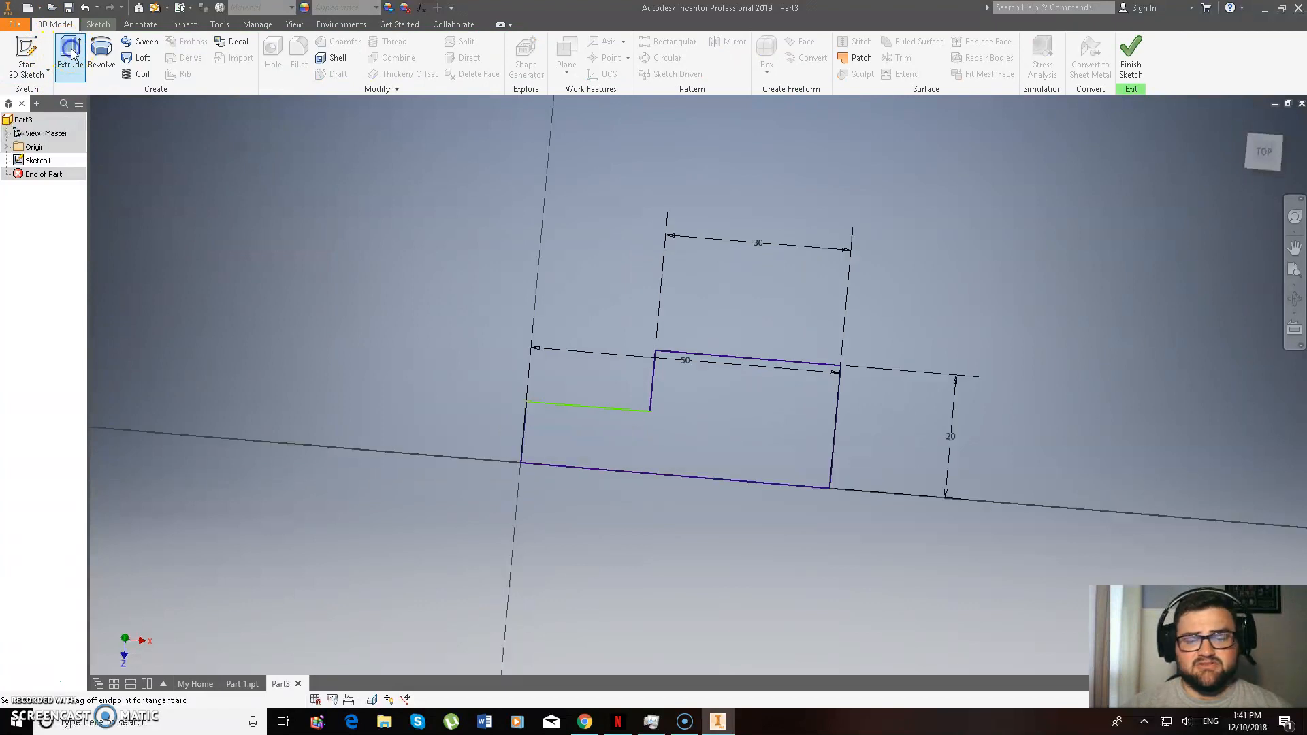
# Extrude the stepped profile into a solid L-shaped block as Extrusion1
pyautogui.click(69, 53)
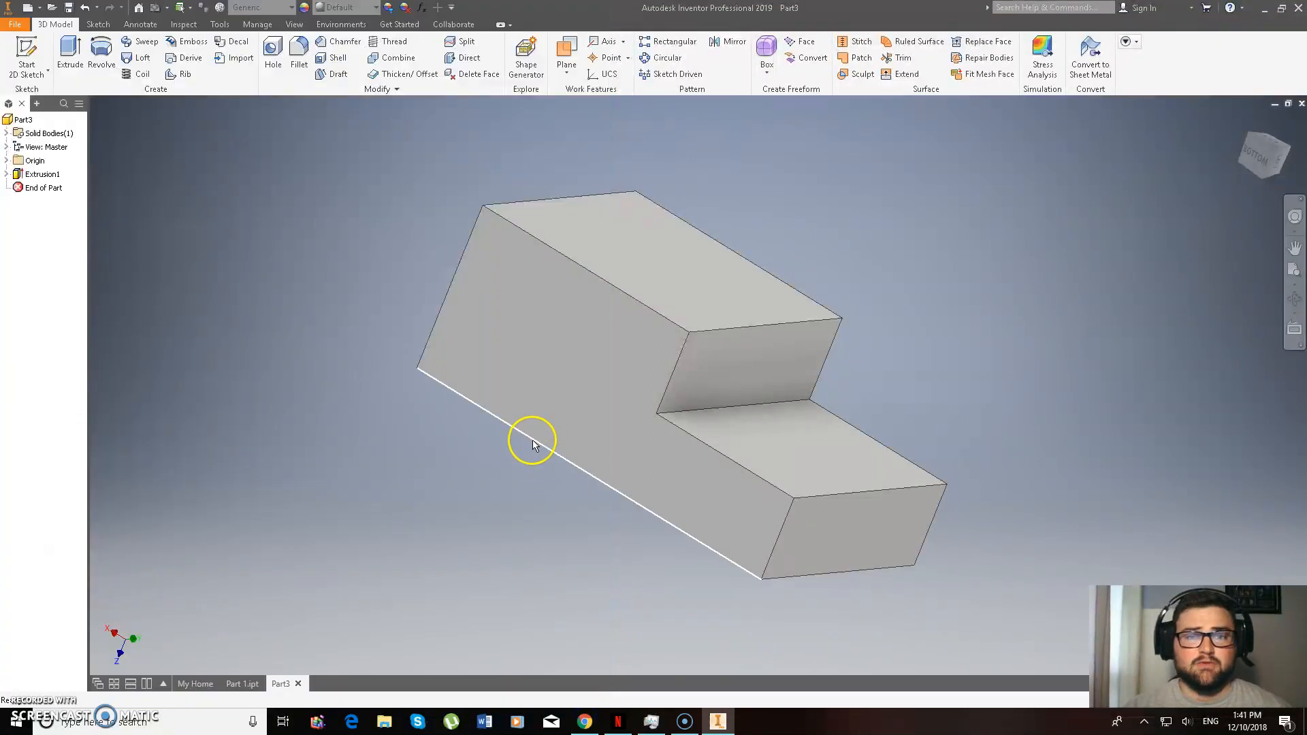
pyautogui.moveTo(386, 373)
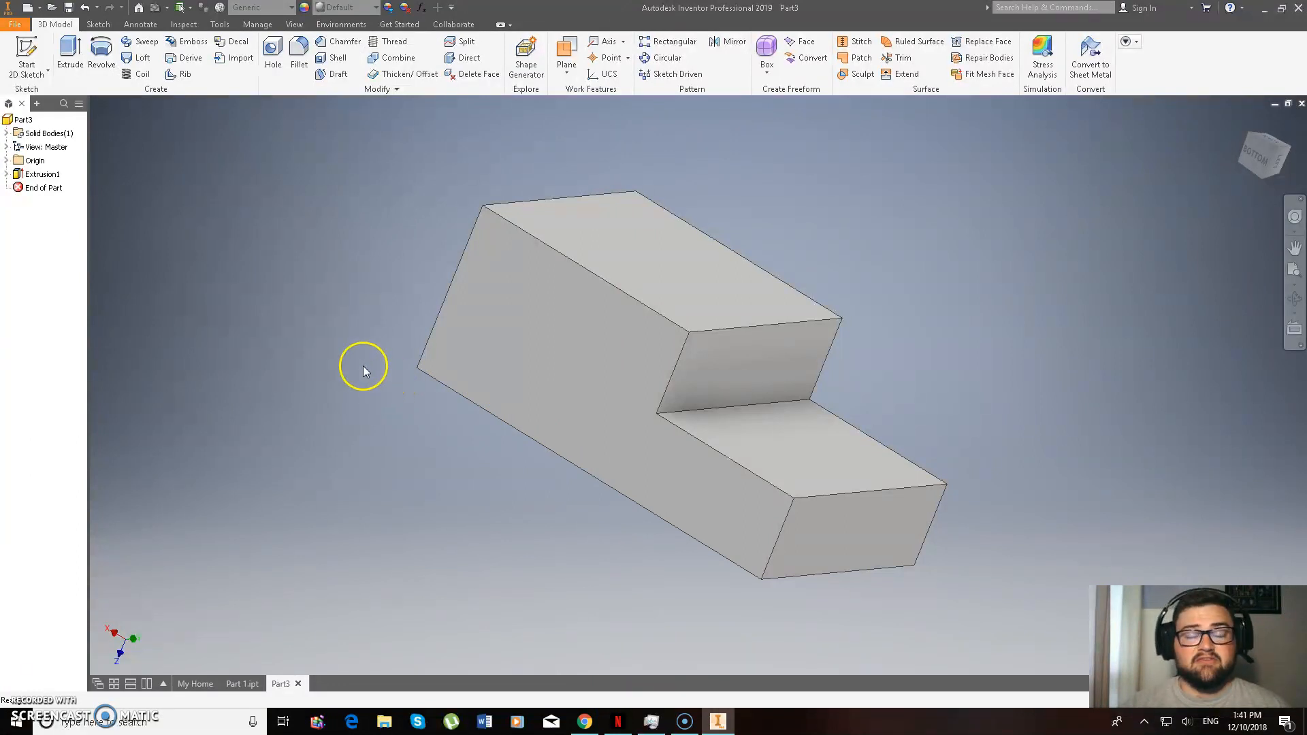
pyautogui.moveTo(335, 356)
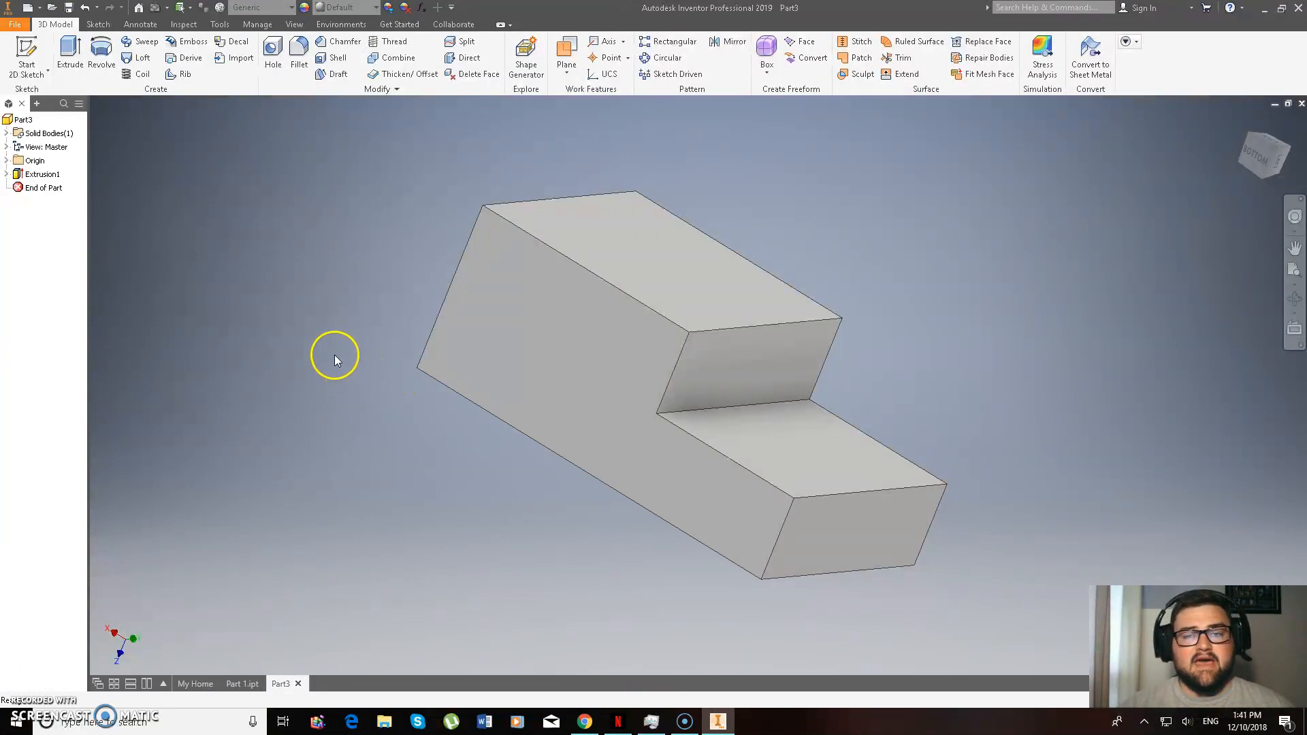
pyautogui.moveTo(350, 289)
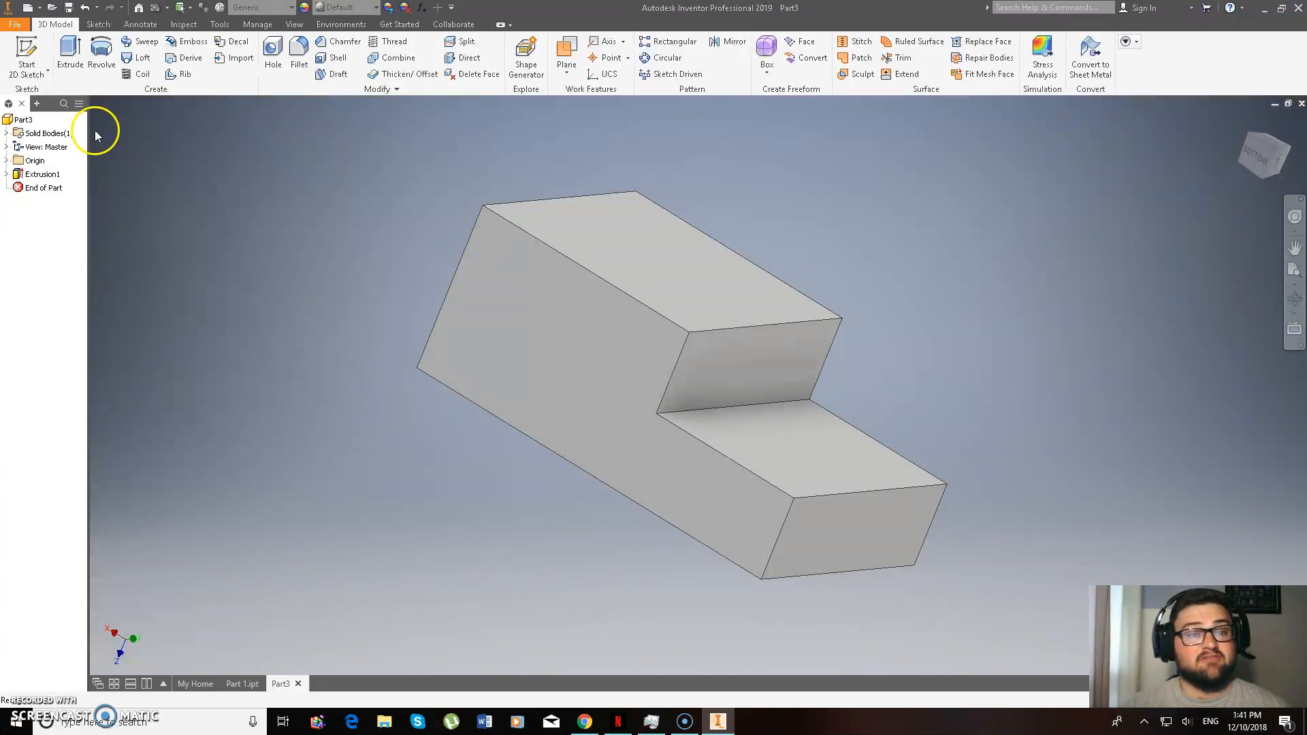
pyautogui.moveTo(68, 121)
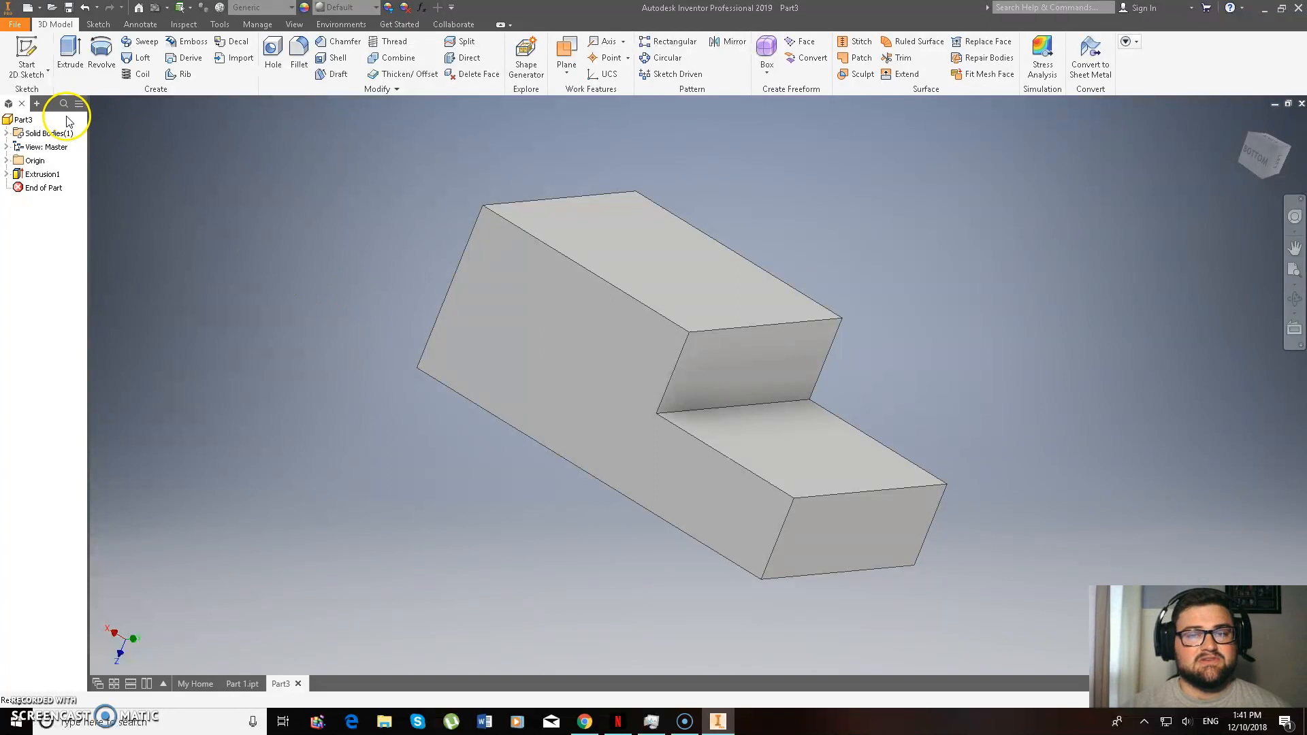
# Save the block as Part 2.ipt in the Problem Sheet 1 folder
pyautogui.click(46, 134)
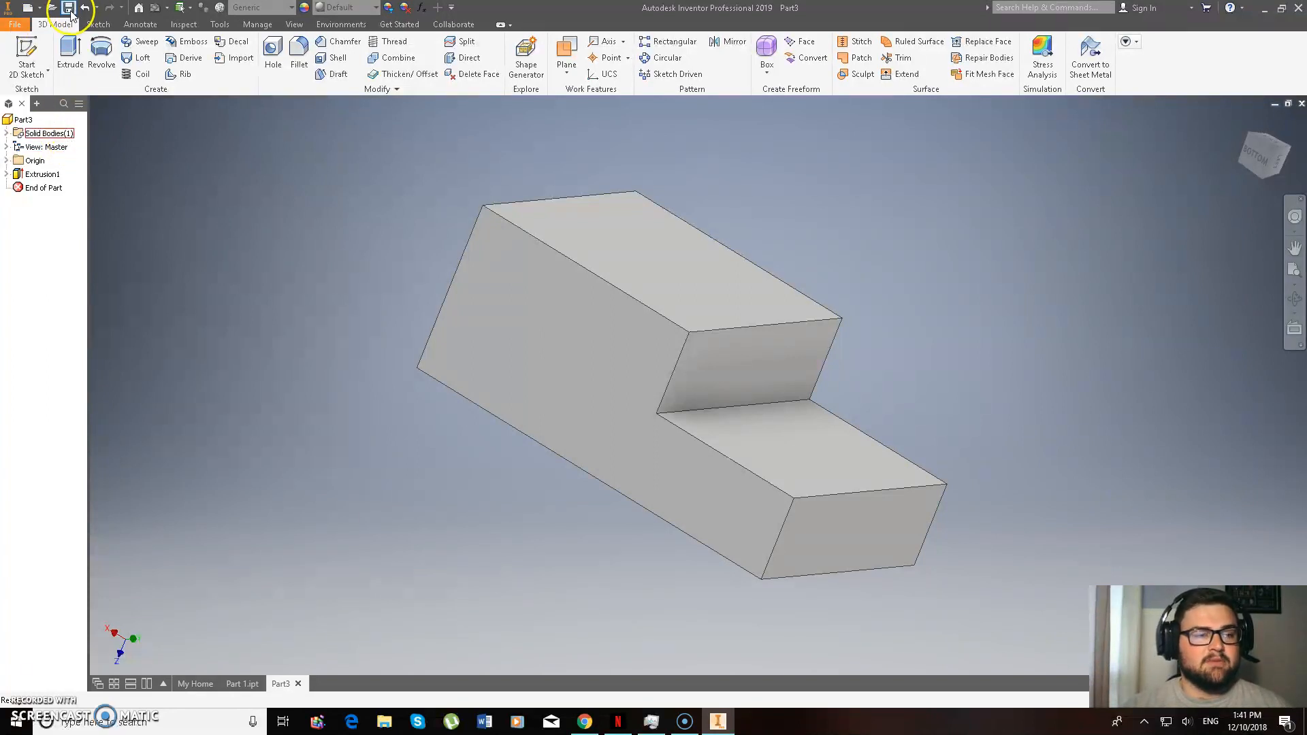
pyautogui.click(66, 9)
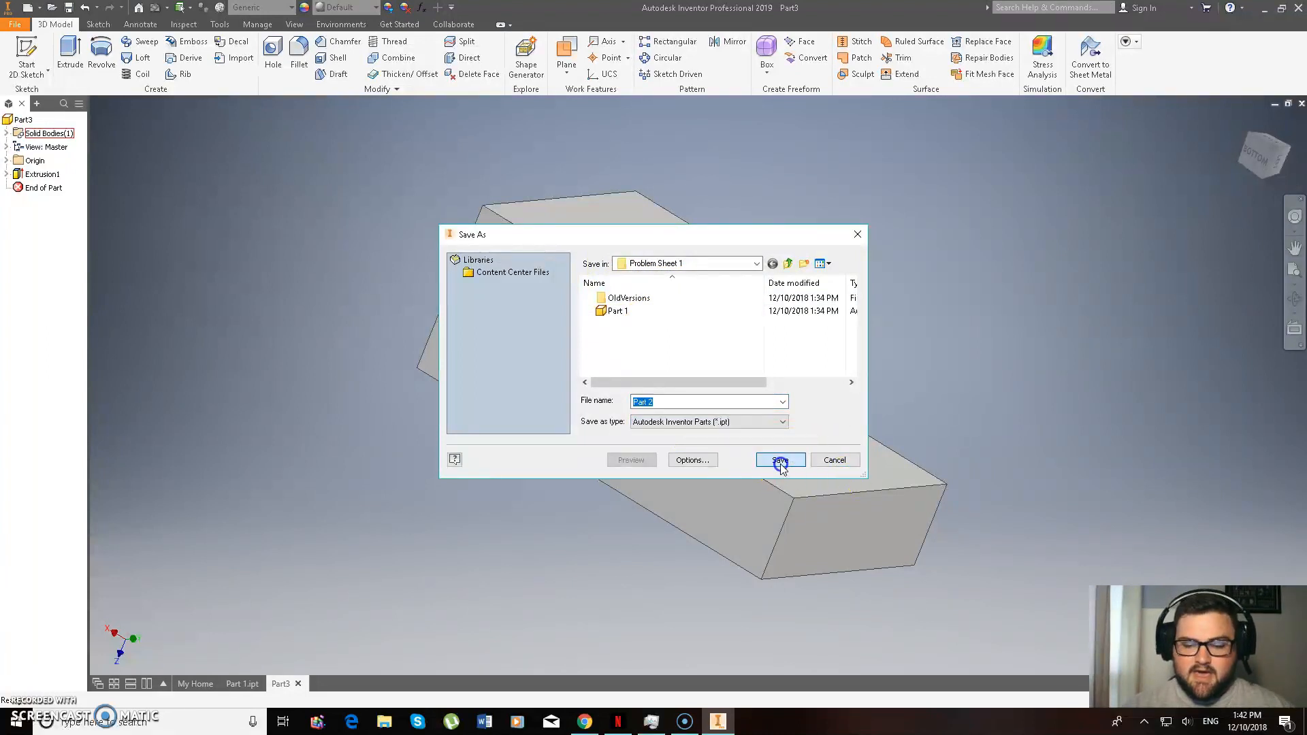
pyautogui.click(778, 459)
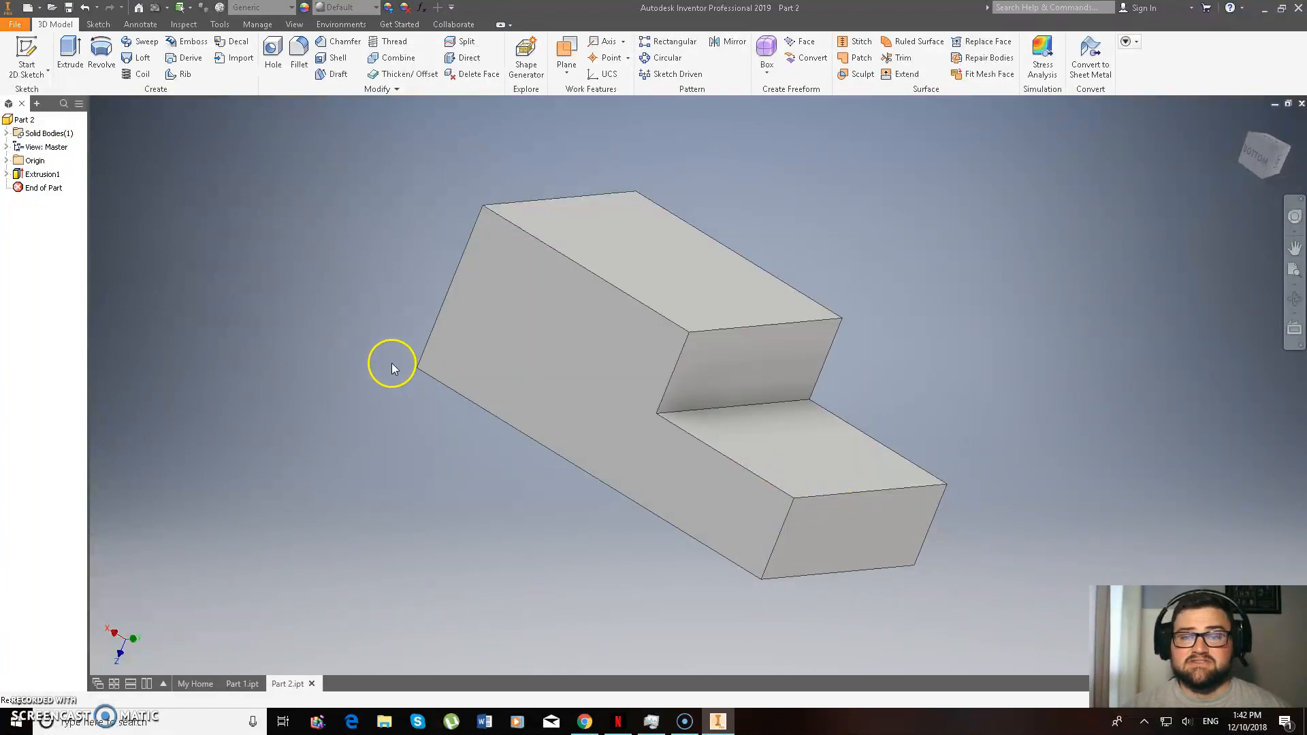